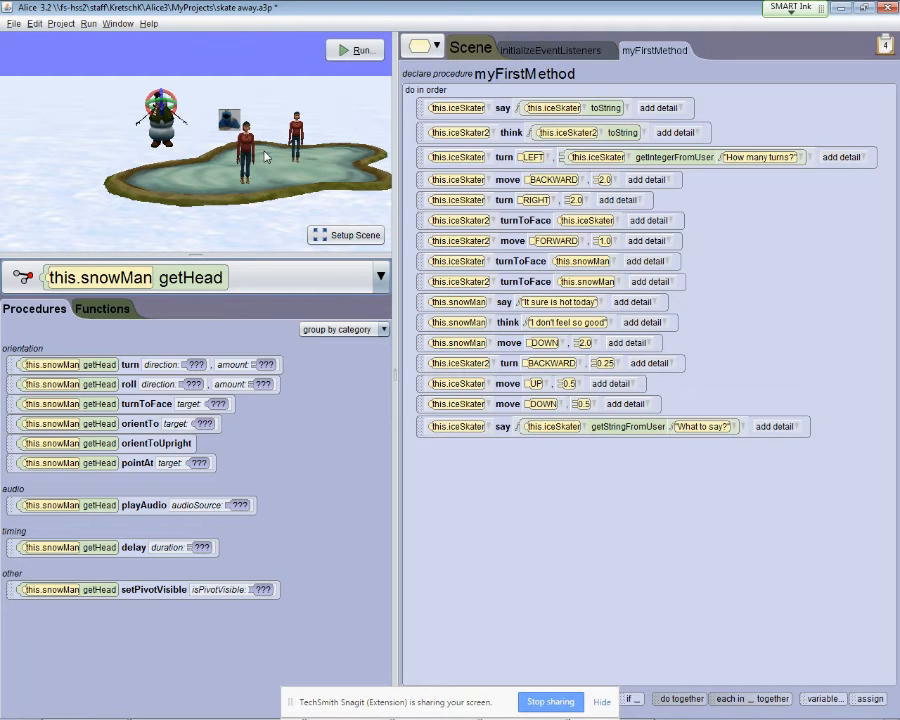
{"action": "mouse_move", "coordinate": [238, 158]}
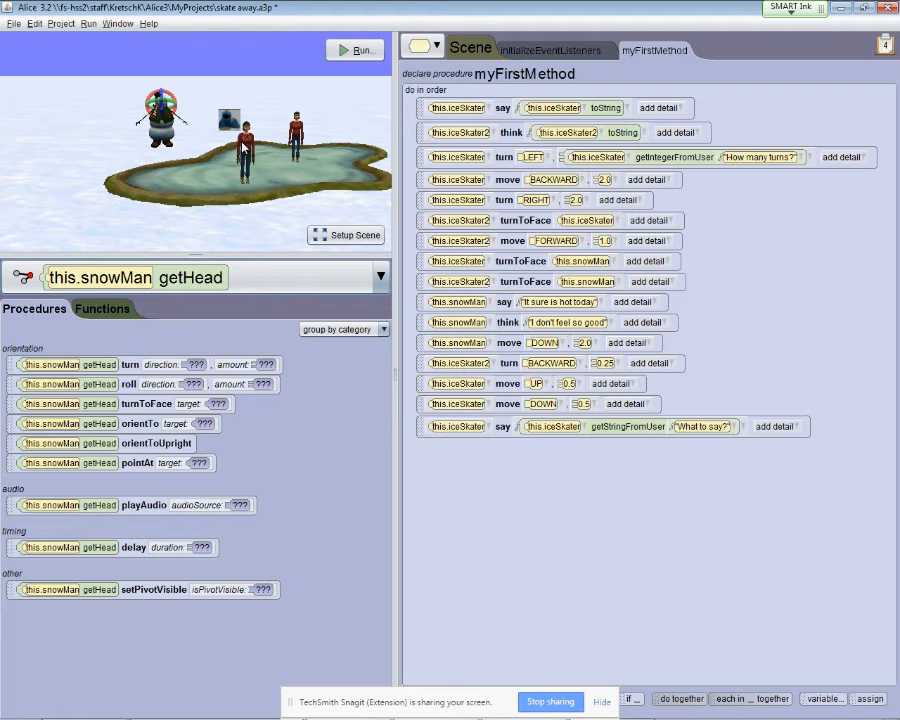
{"action": "mouse_move", "coordinate": [44, 98]}
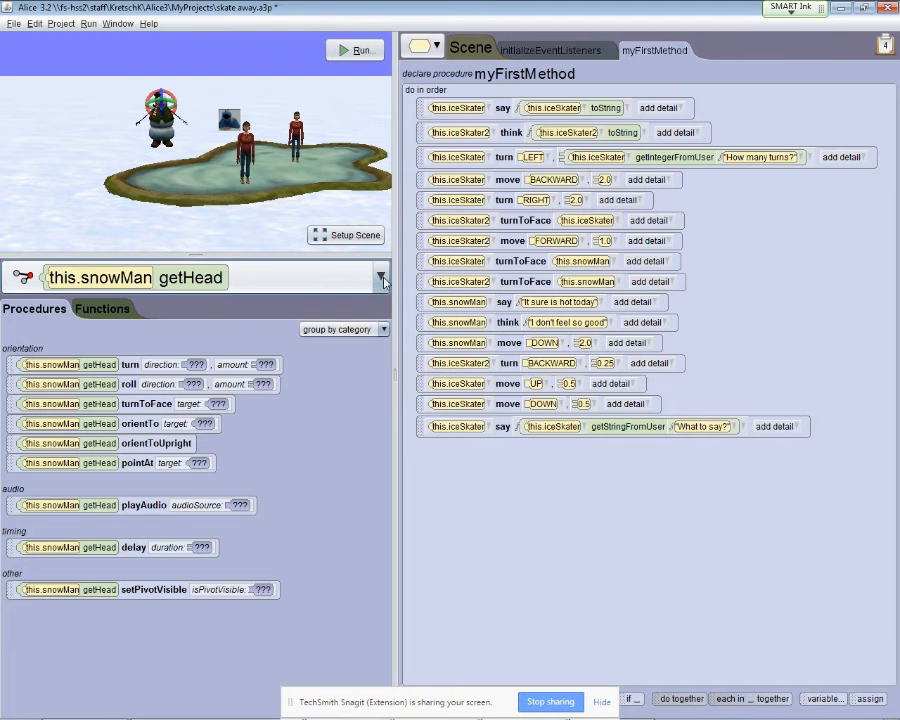
- Add a getHead turn LEFT by 0.25 statement after the snowman's 'I don't feel so good' thought
{"action": "left_click", "coordinate": [382, 276]}
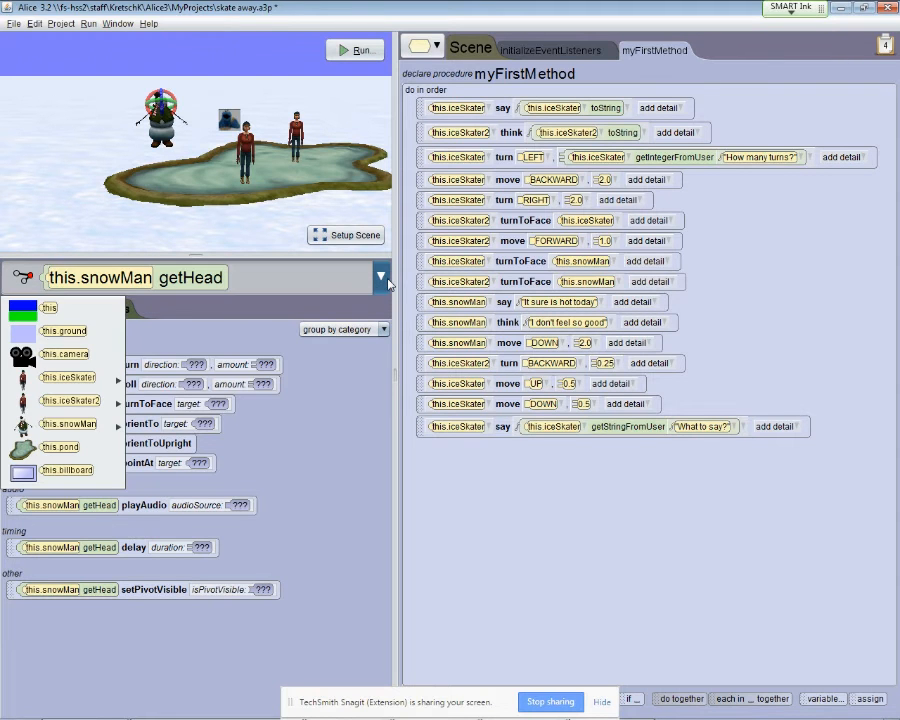
{"action": "mouse_move", "coordinate": [68, 376]}
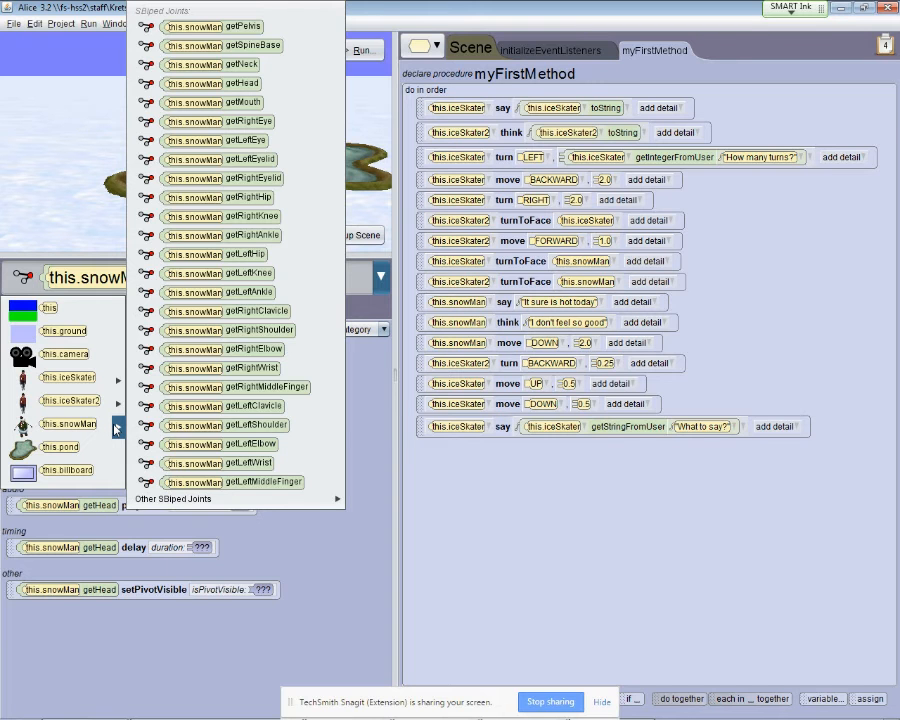
{"action": "mouse_move", "coordinate": [222, 178]}
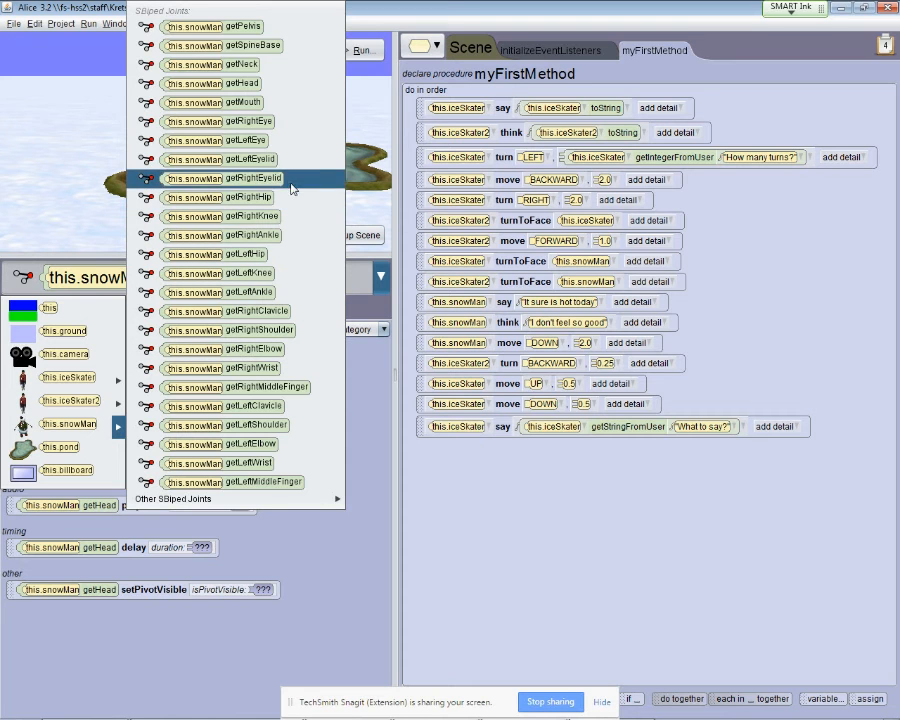
{"action": "mouse_move", "coordinate": [216, 140]}
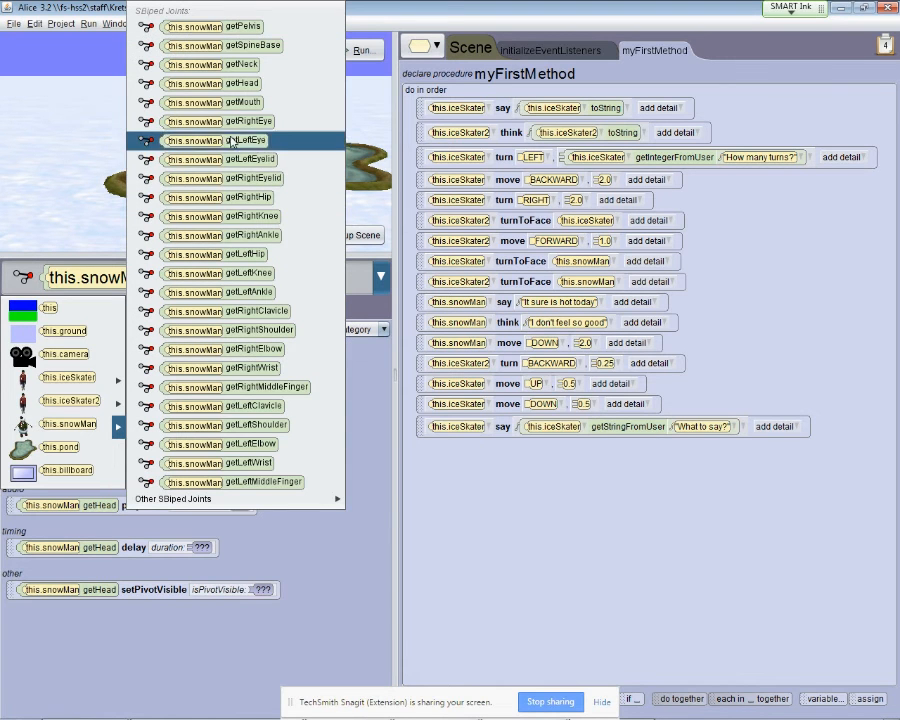
{"action": "mouse_move", "coordinate": [236, 348]}
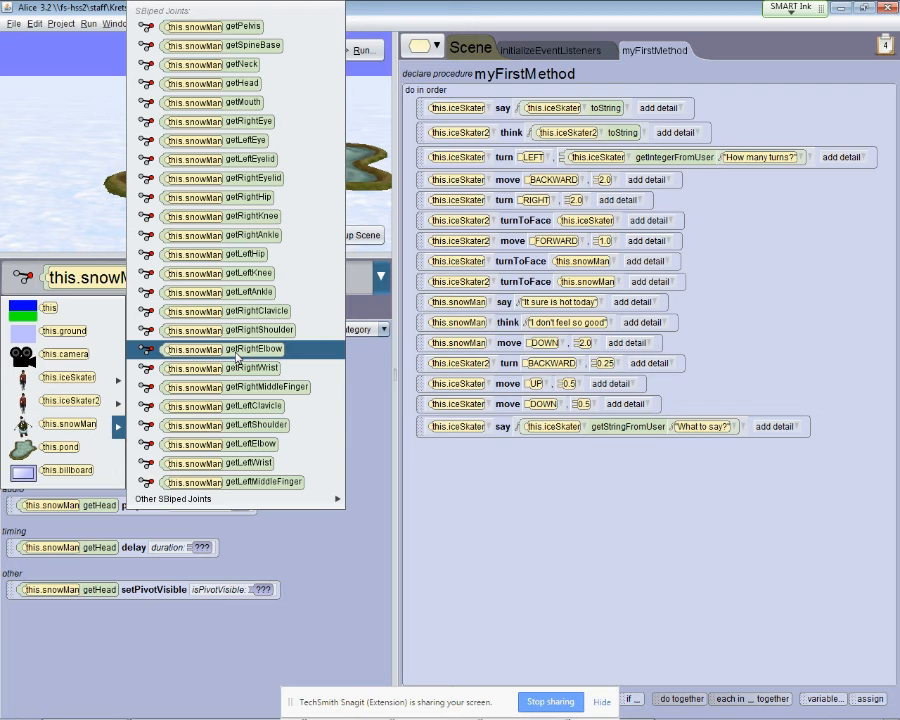
{"action": "mouse_move", "coordinate": [240, 368]}
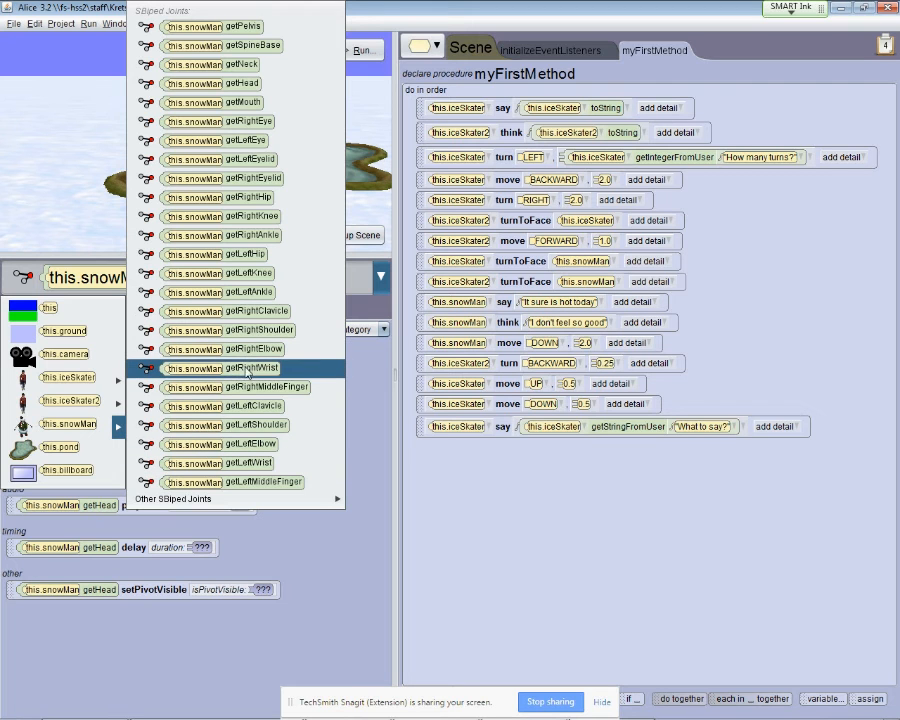
{"action": "mouse_move", "coordinate": [212, 84]}
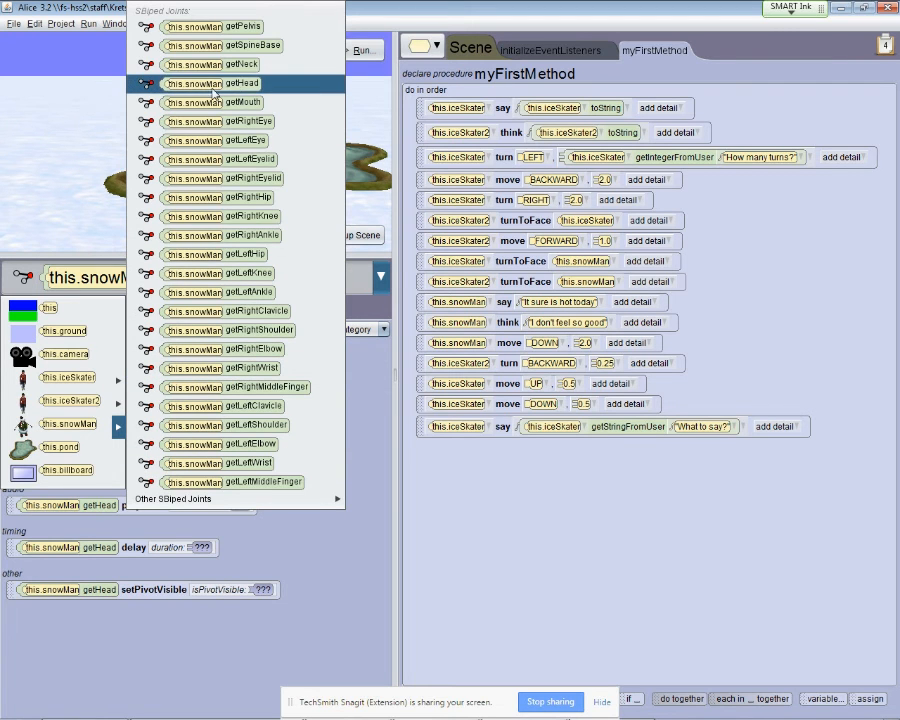
{"action": "left_click", "coordinate": [212, 84]}
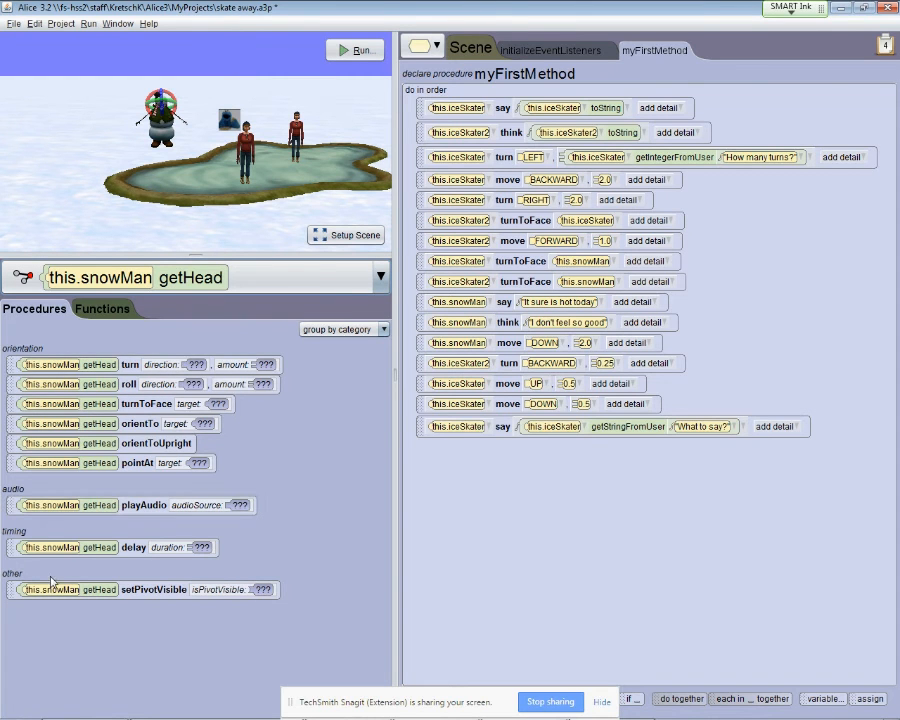
{"action": "mouse_move", "coordinate": [68, 524]}
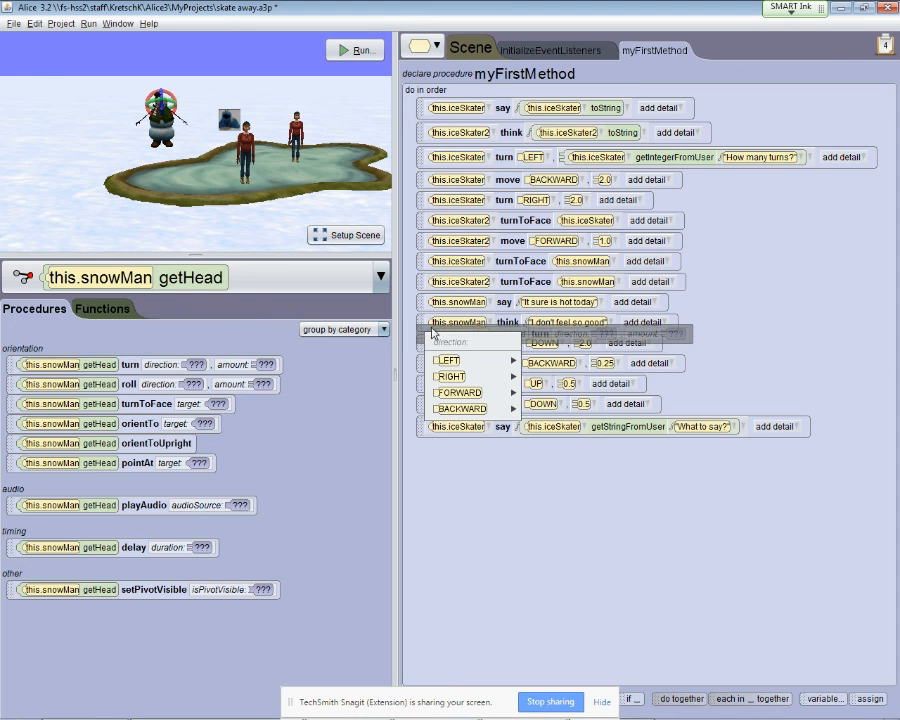
{"action": "left_click", "coordinate": [446, 360]}
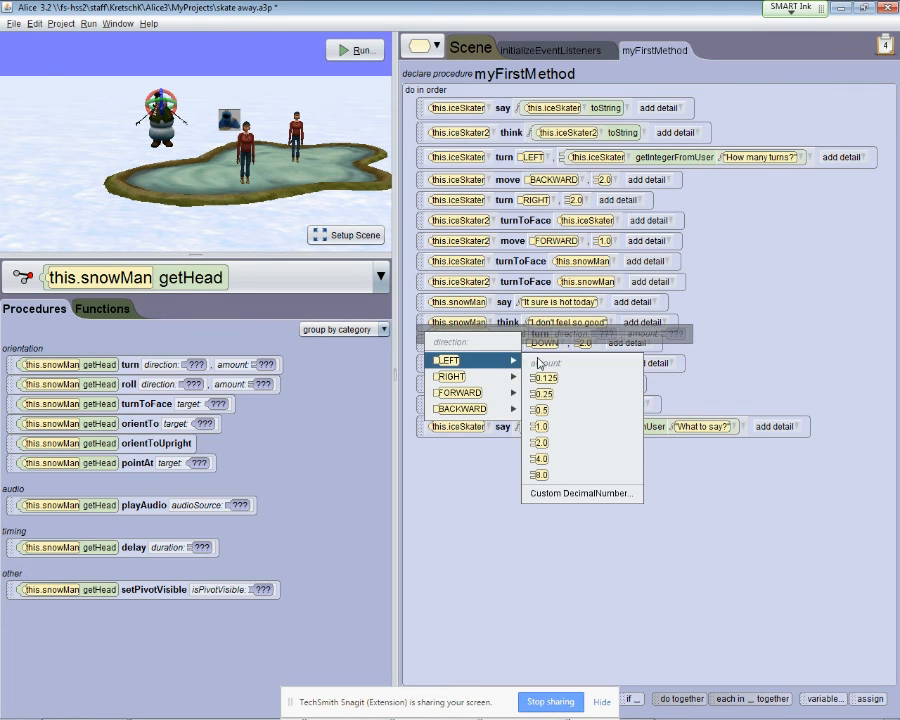
{"action": "mouse_move", "coordinate": [540, 444]}
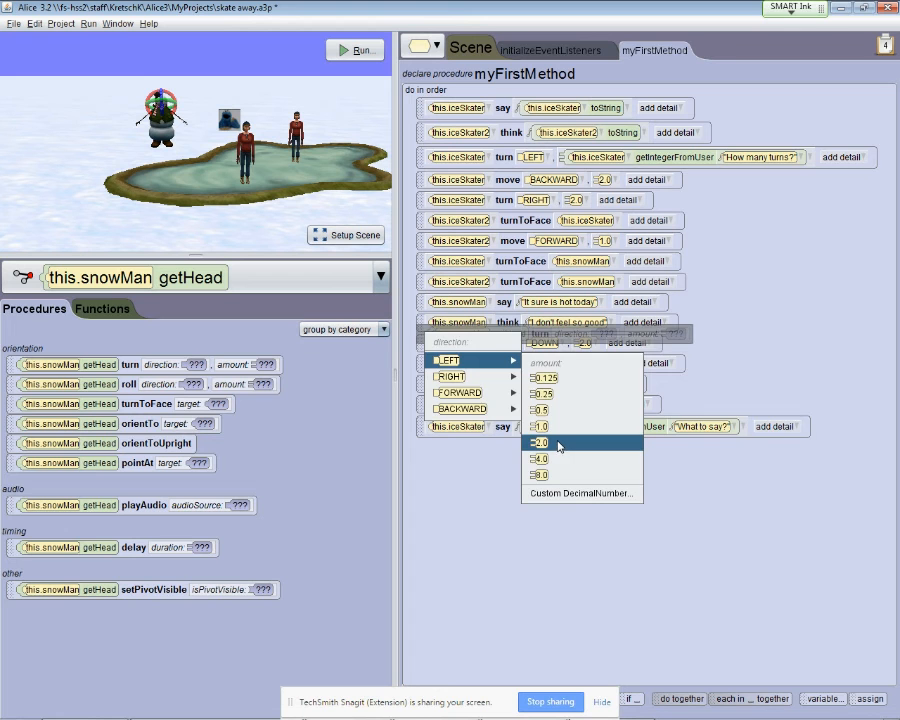
{"action": "left_click", "coordinate": [540, 442]}
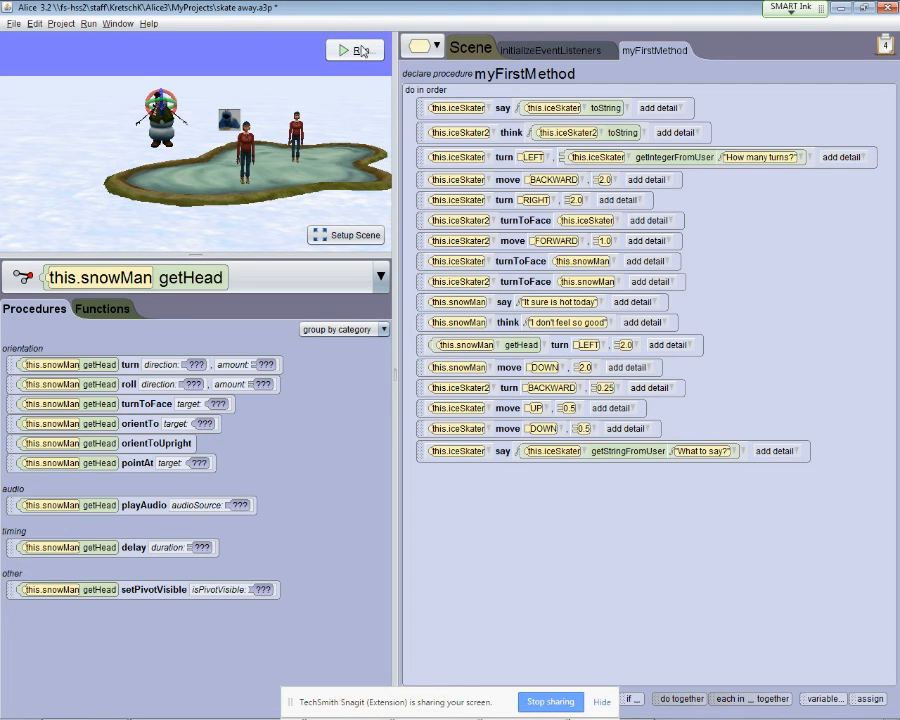
- Run the scene, answer the turns prompt and reply 'Too bad' for the skater to say
{"action": "left_click", "coordinate": [344, 50]}
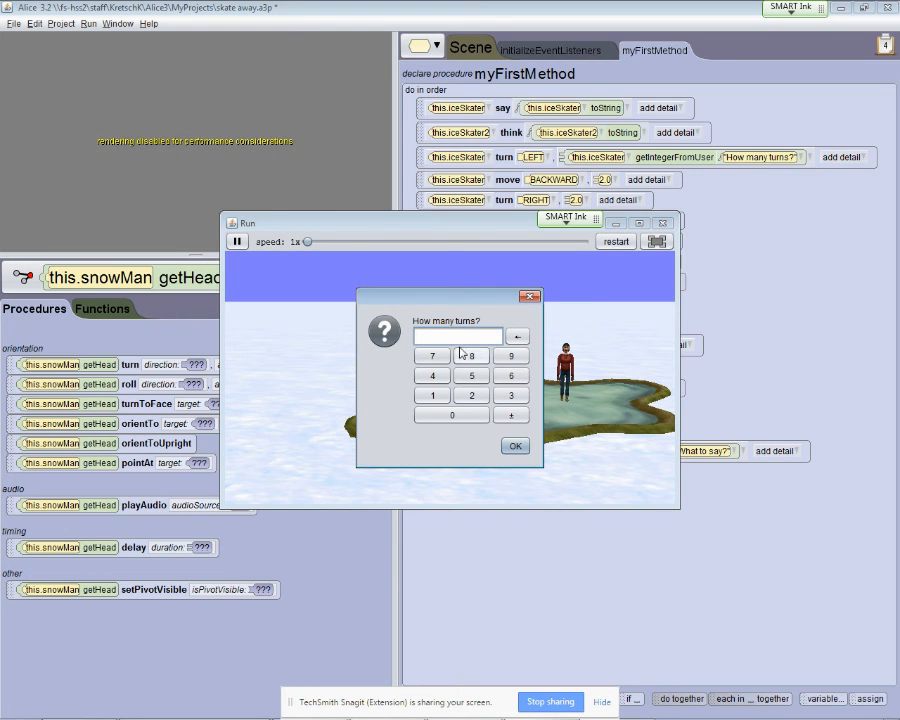
{"action": "left_click", "coordinate": [516, 444]}
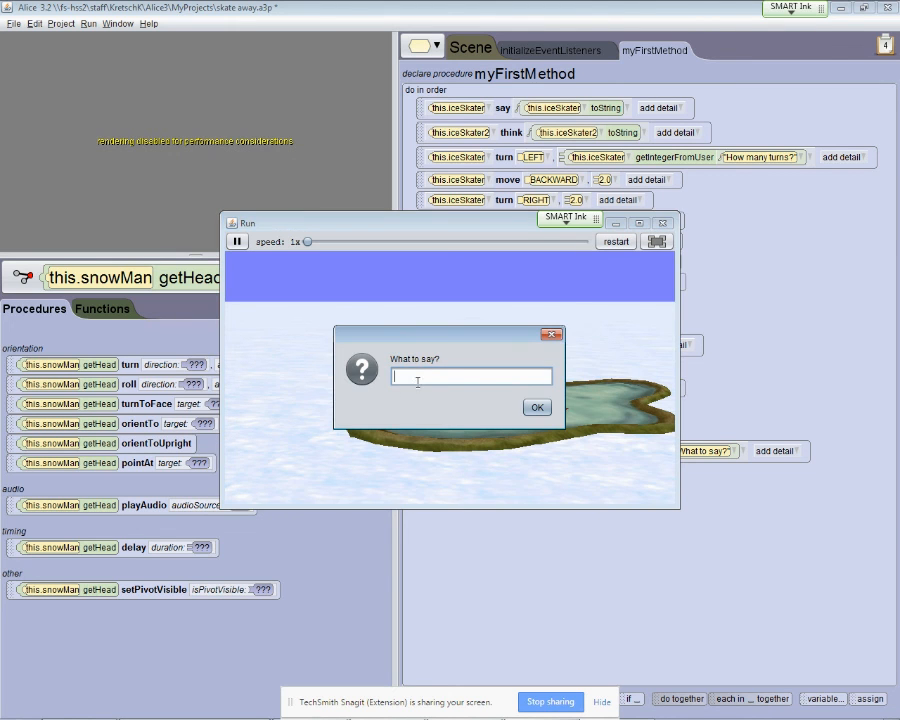
{"action": "mouse_move", "coordinate": [404, 336]}
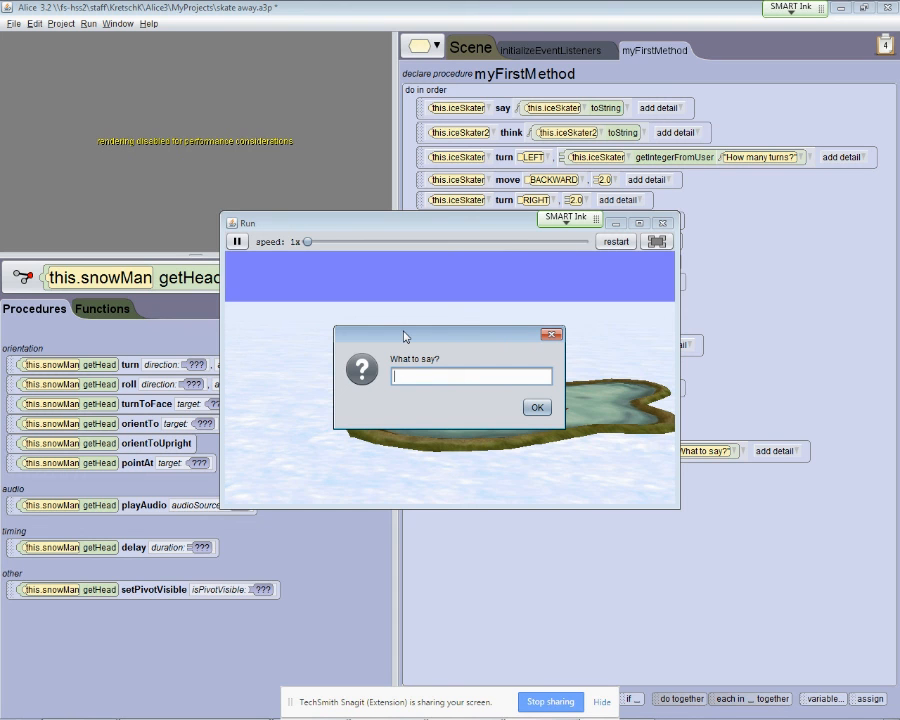
{"action": "type", "text": "Too bad"}
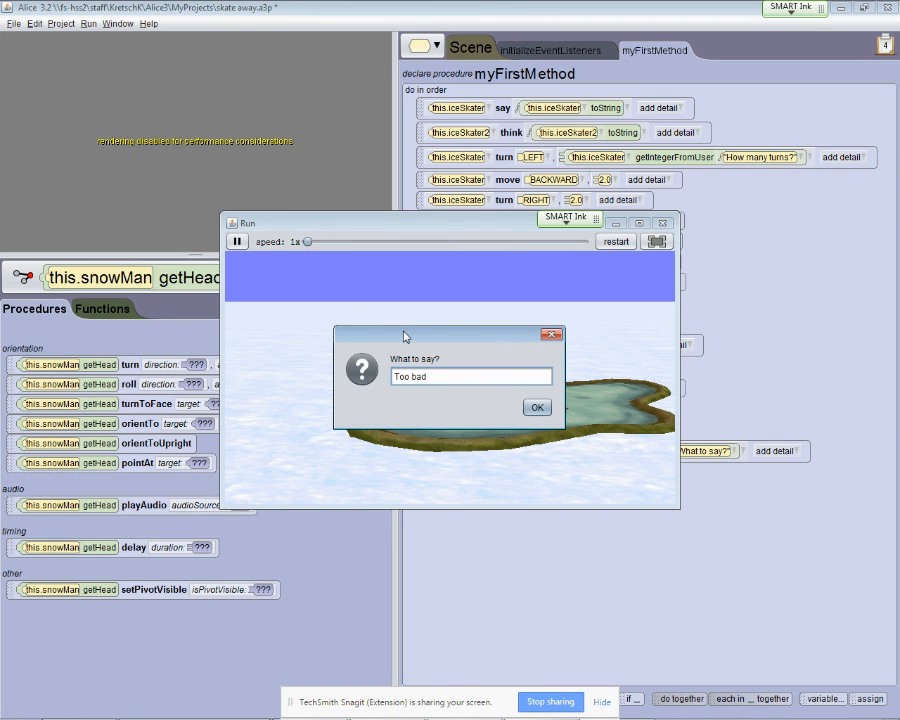
{"action": "left_click", "coordinate": [536, 408]}
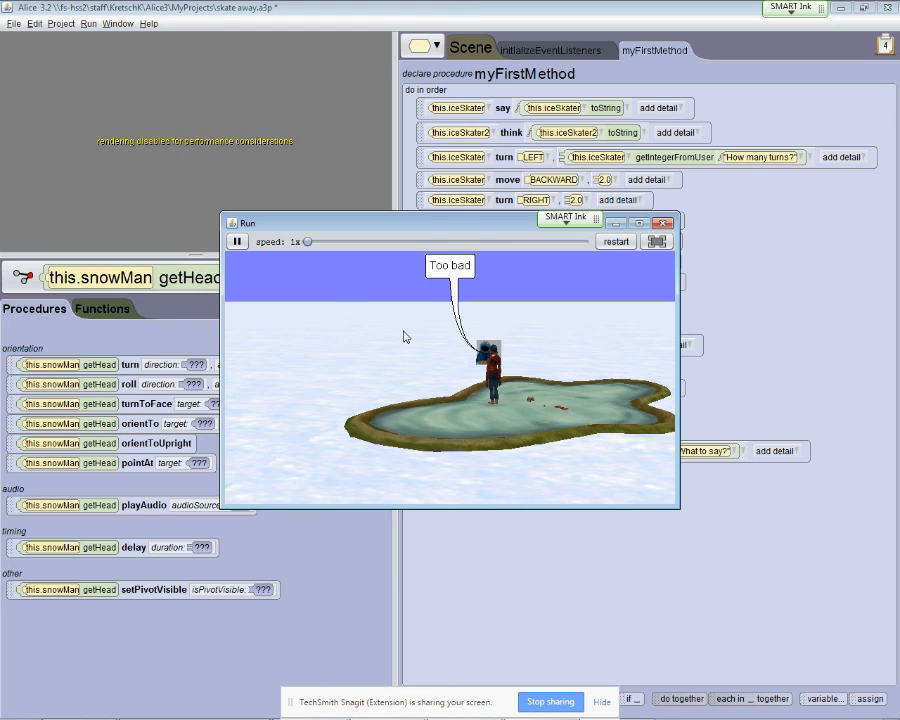